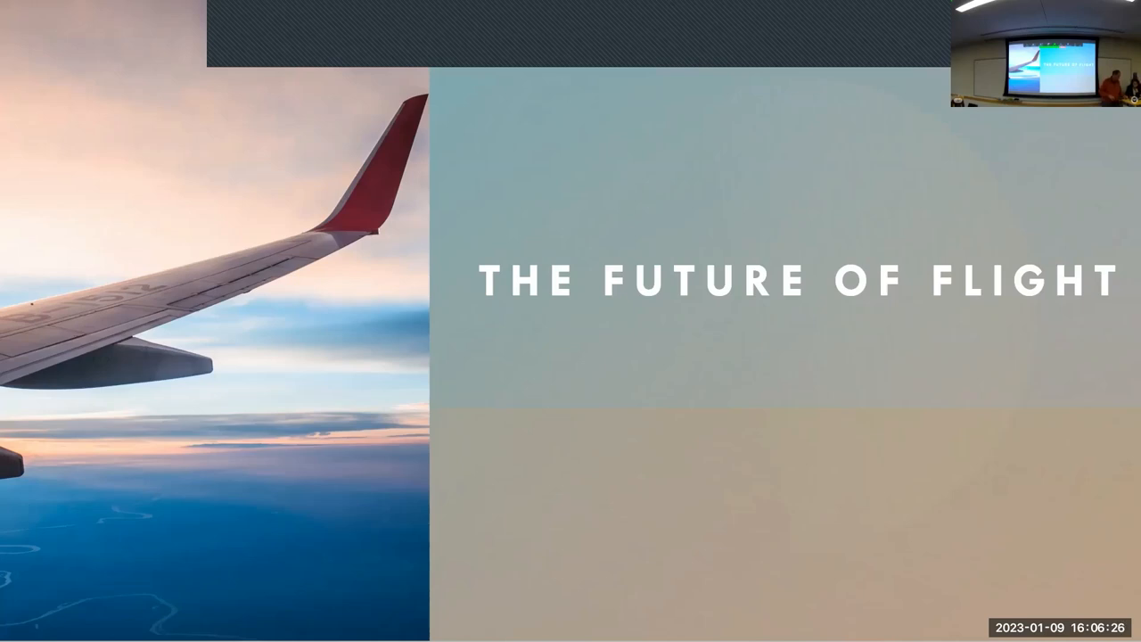
pyautogui.moveTo(703, 7)
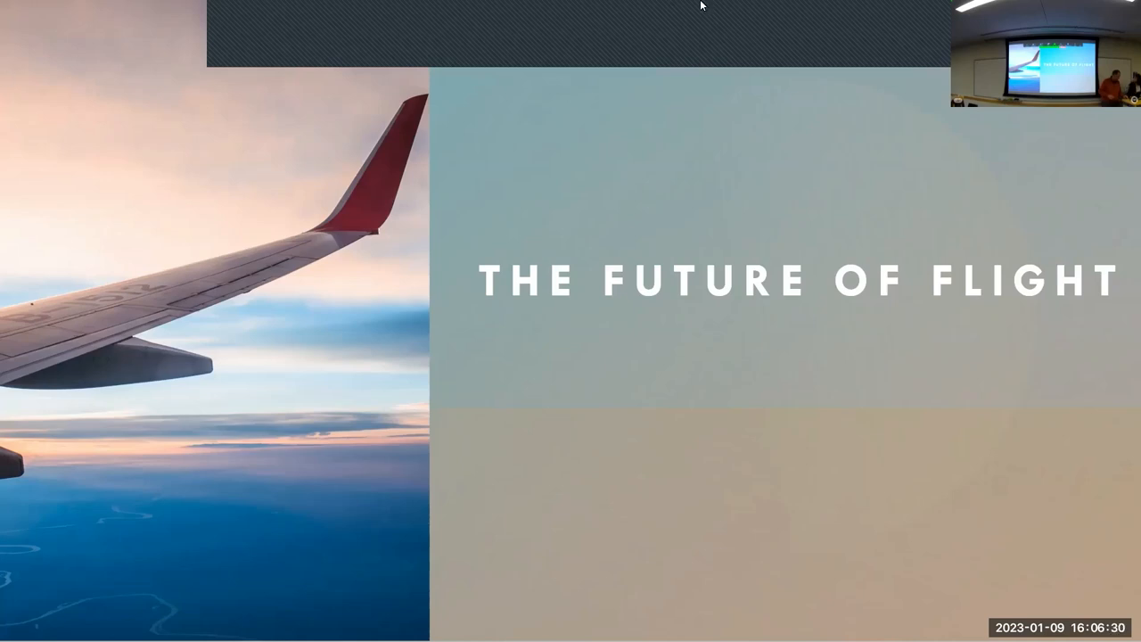